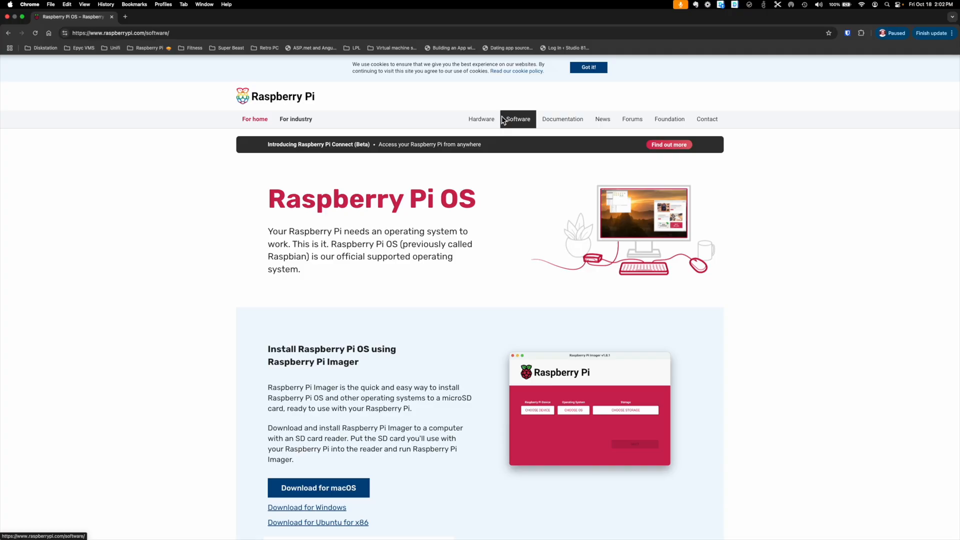
mouse_move(481, 119)
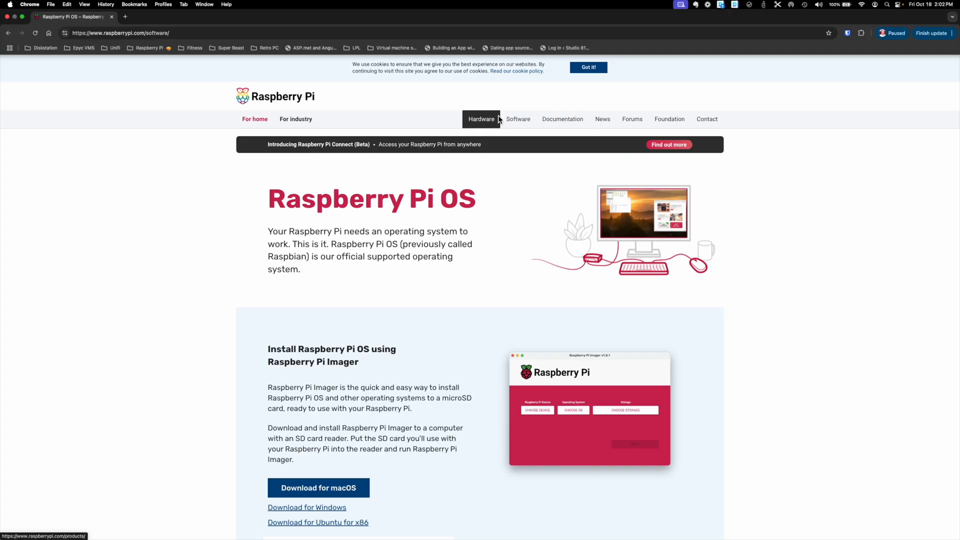
mouse_move(421, 109)
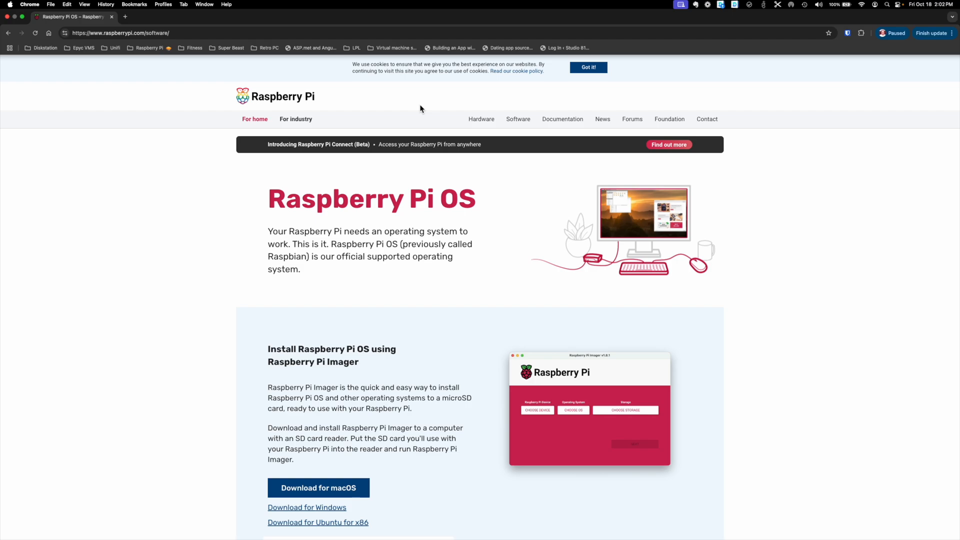
mouse_move(239, 65)
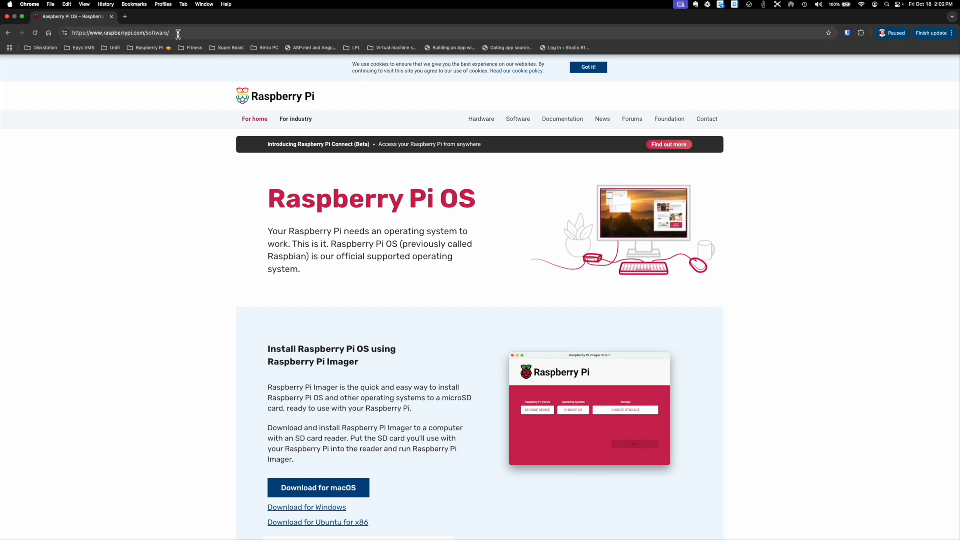
Browse the Raspberry Pi site back to the Raspberry Pi OS software page and its downloads
left_click(255, 119)
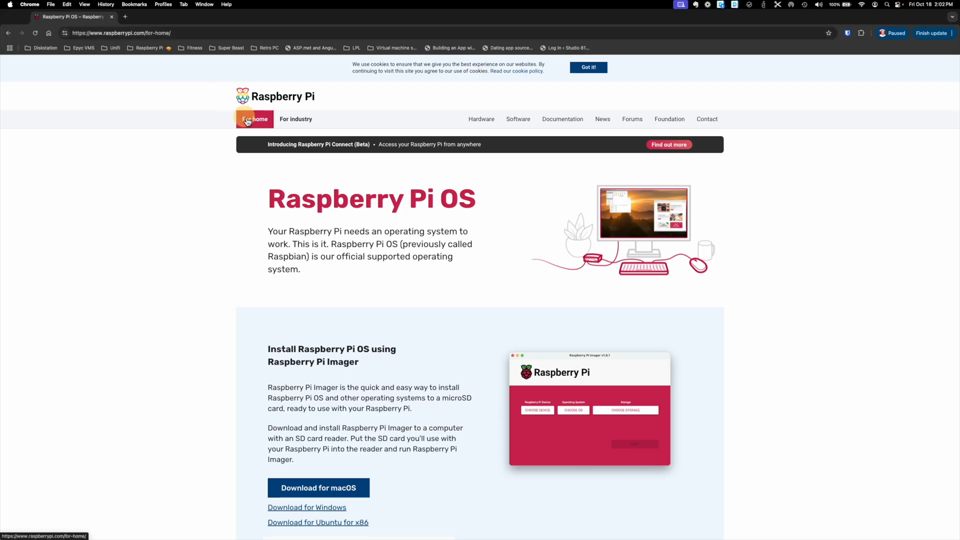
left_click(255, 119)
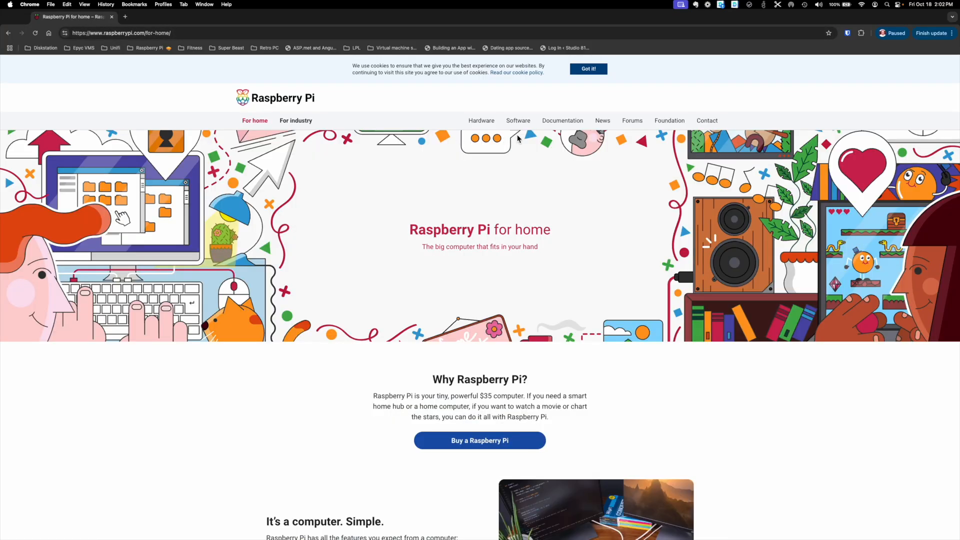
mouse_move(517, 121)
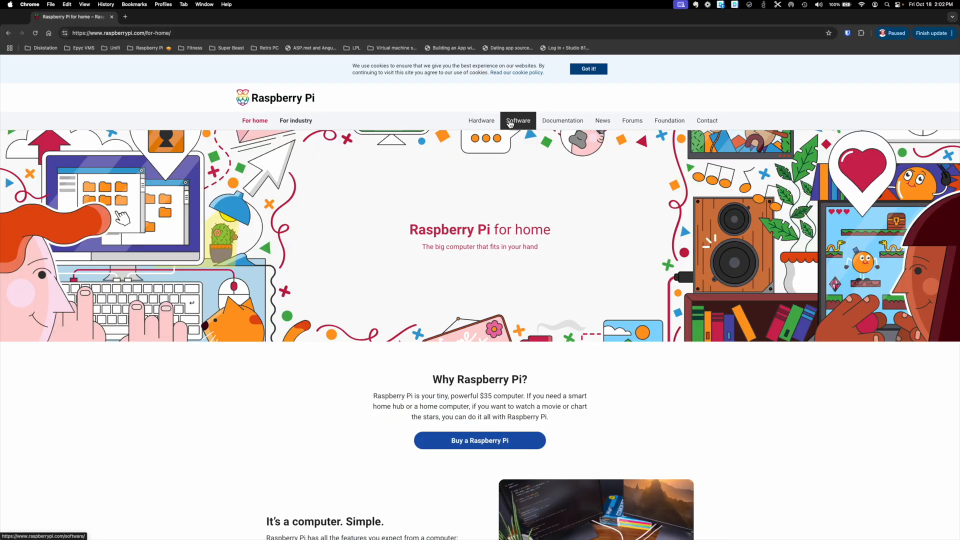
left_click(517, 121)
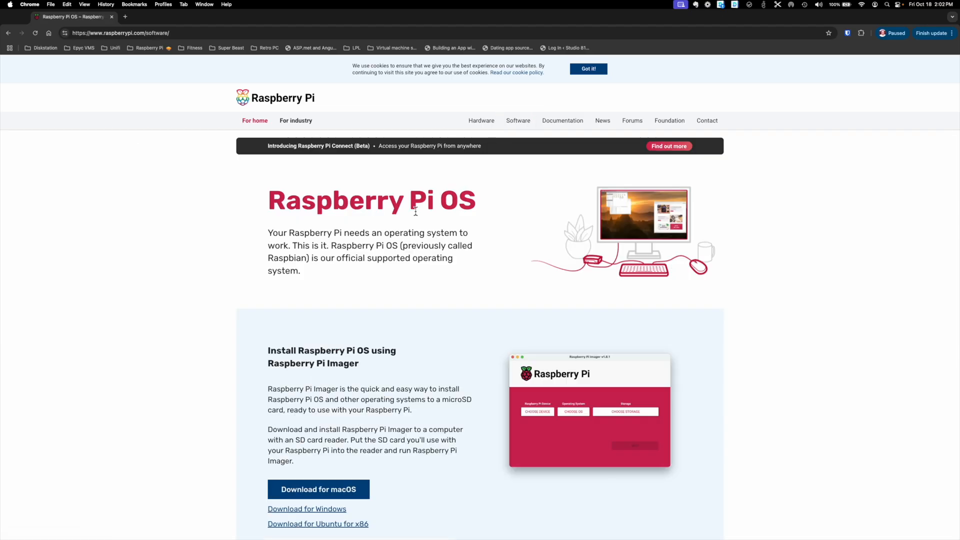
scroll("down", 3)
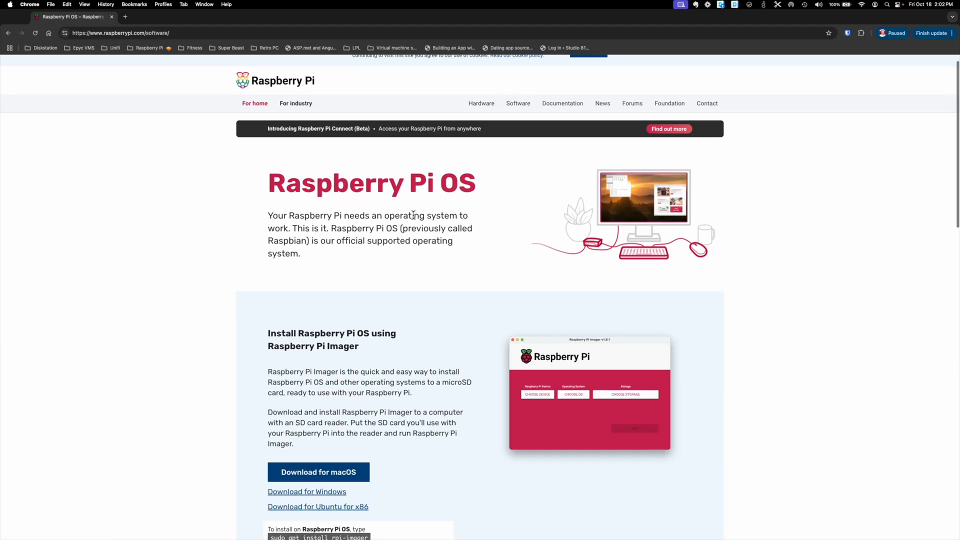
scroll("down", 3)
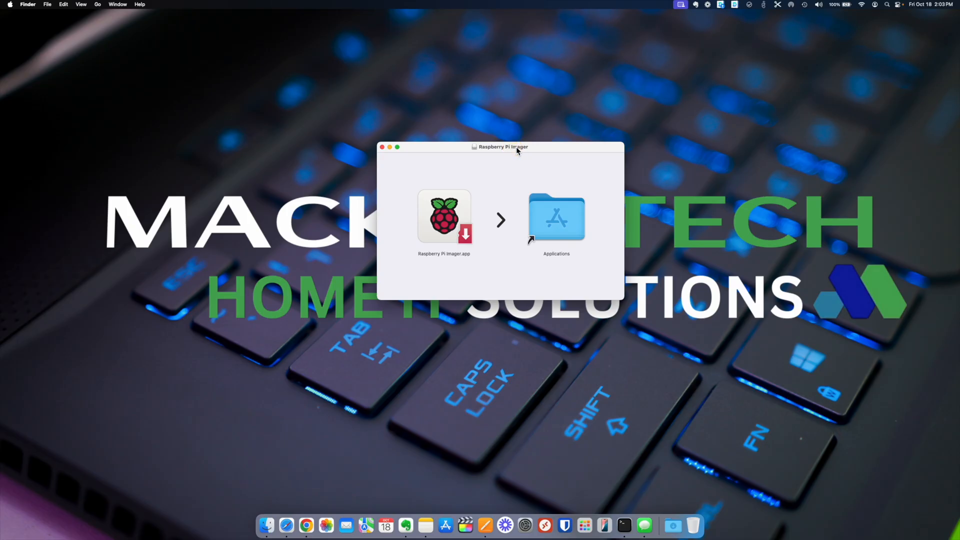
Launch Raspberry Pi Imager.app from the disk image, approving the downloaded-app warning
left_click_drag(443, 217, 556, 217)
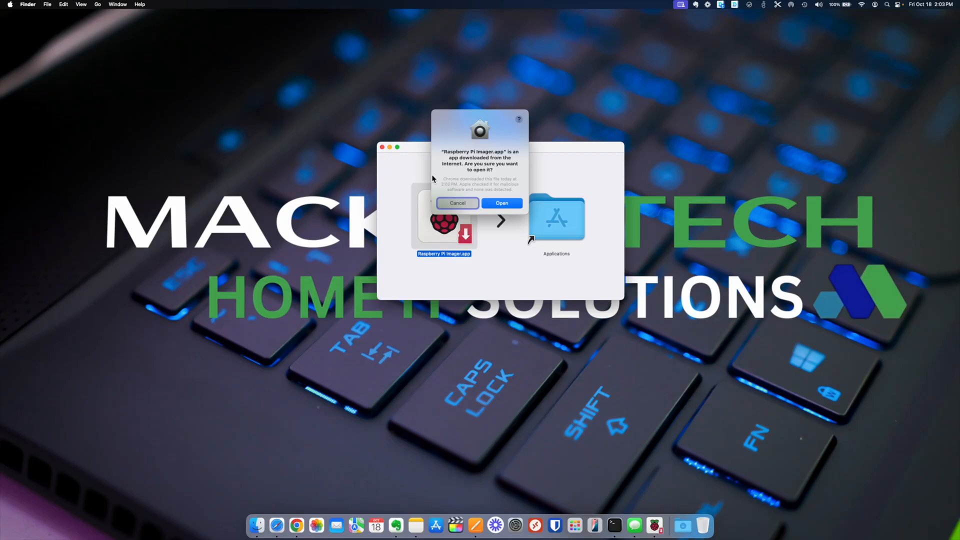
left_click(501, 203)
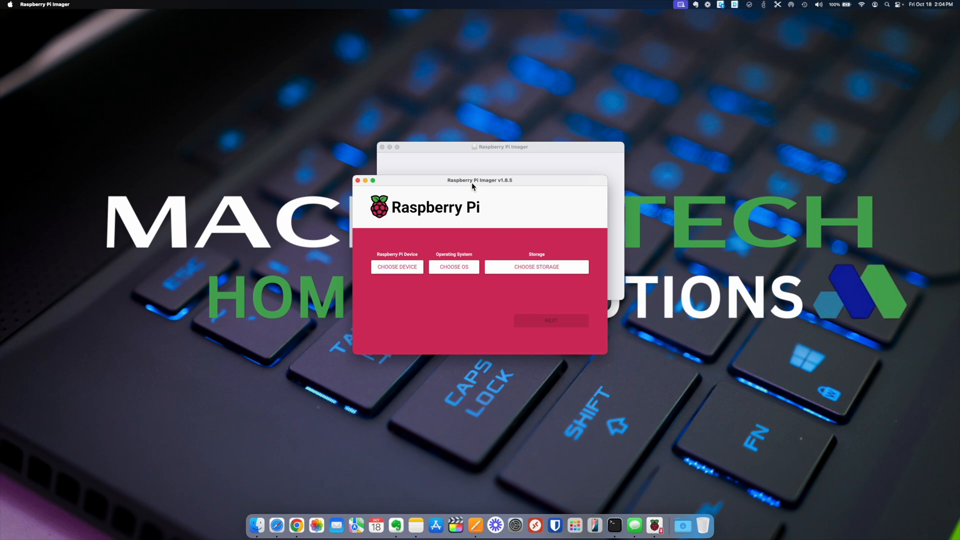
Select Raspberry Pi 5, Raspberry Pi OS (64-bit) and the 256.1 GB storage device, then proceed to Next
left_click_drag(480, 179, 487, 176)
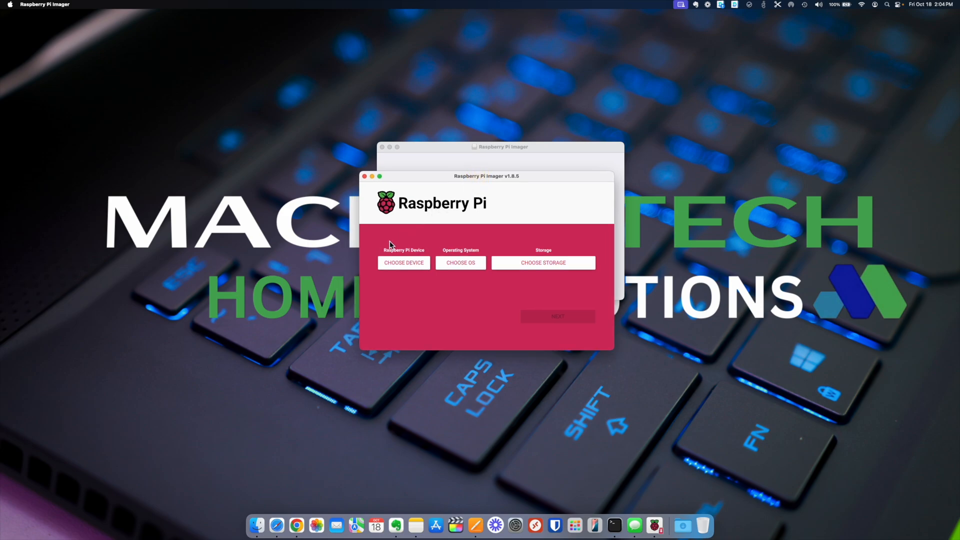
left_click(403, 263)
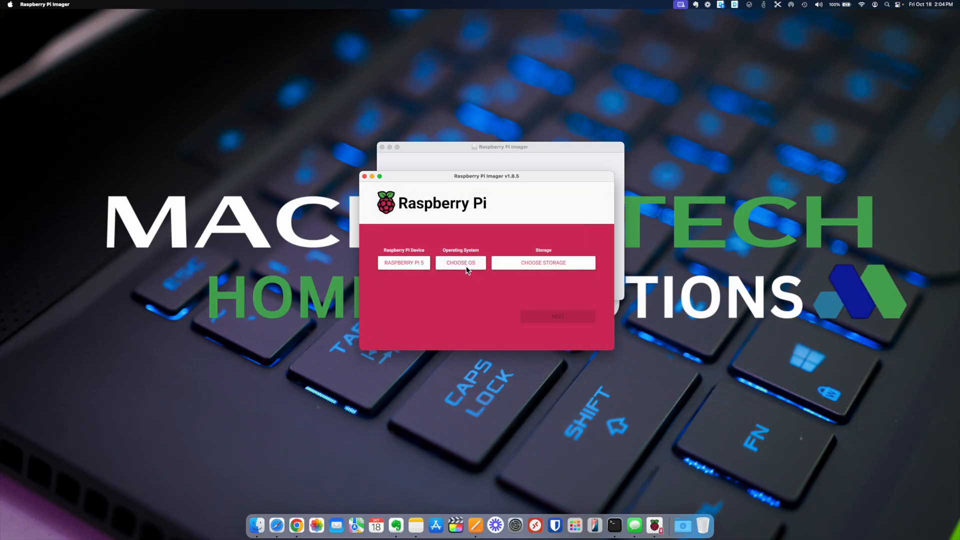
left_click(460, 263)
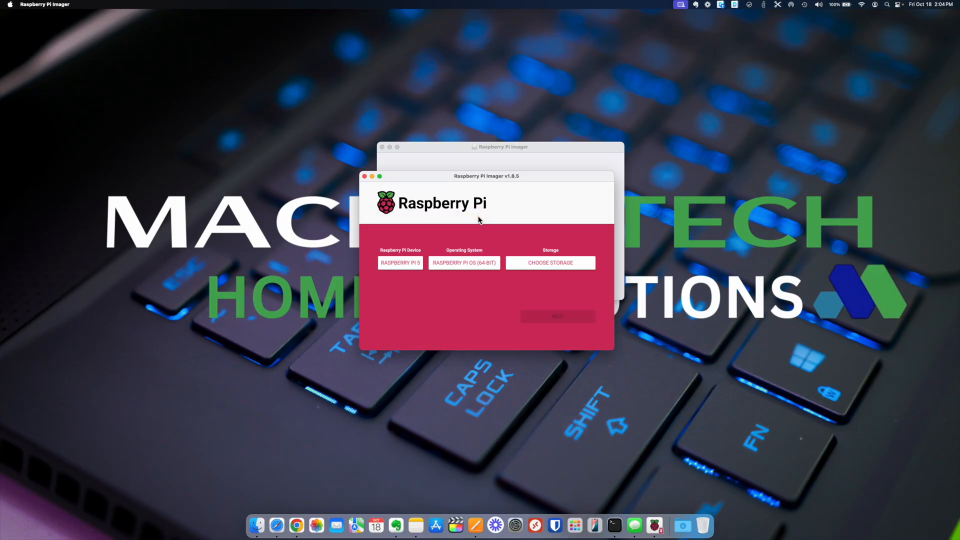
left_click(549, 263)
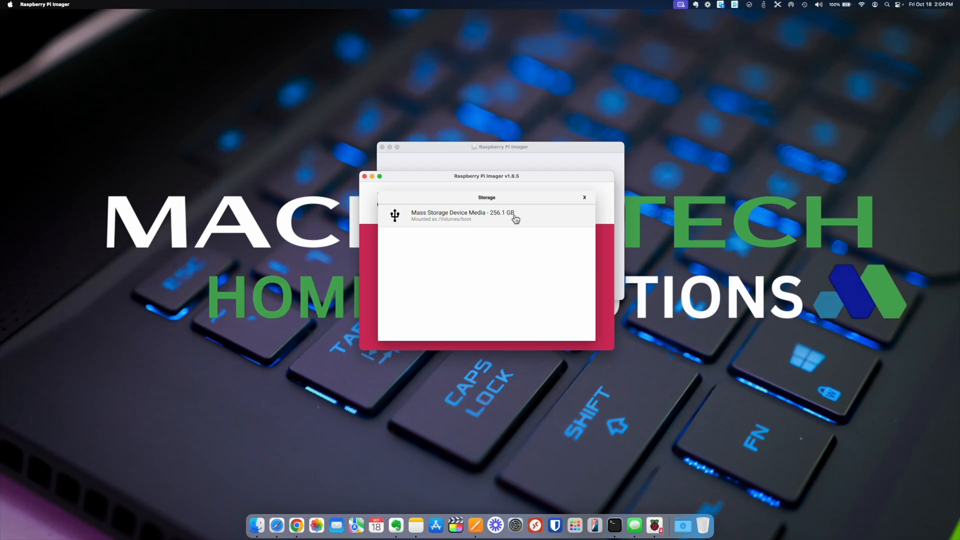
left_click(461, 215)
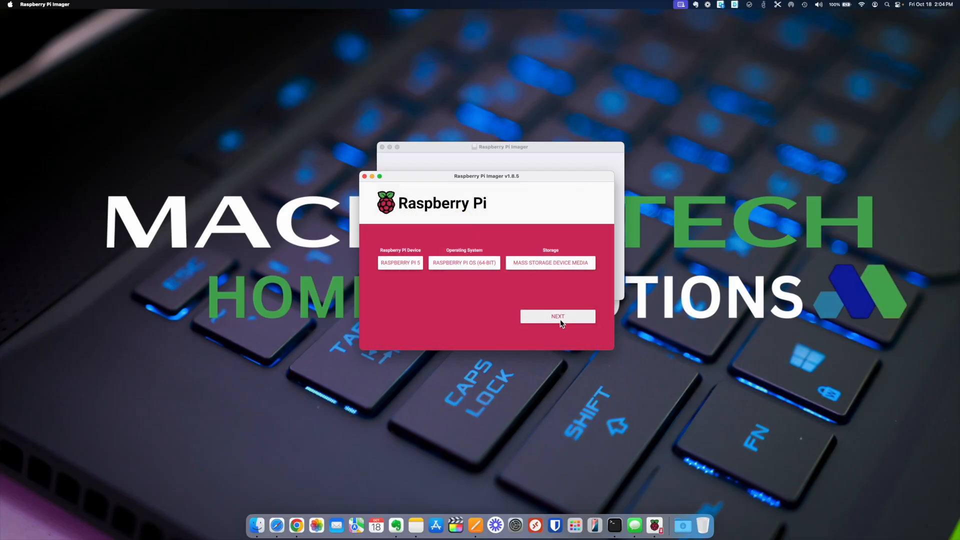
left_click(557, 316)
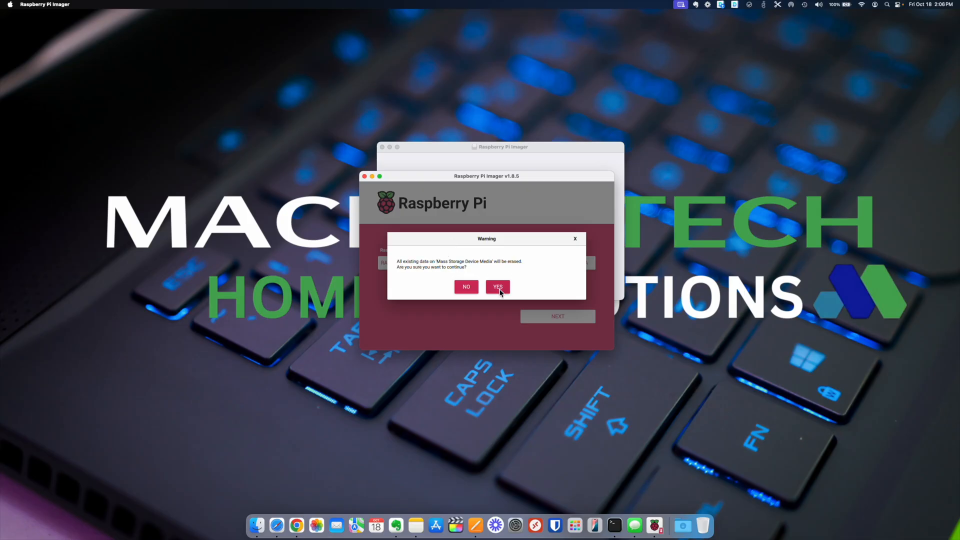
Agree to erase the card and authorise writing with the macOS password
left_click(497, 287)
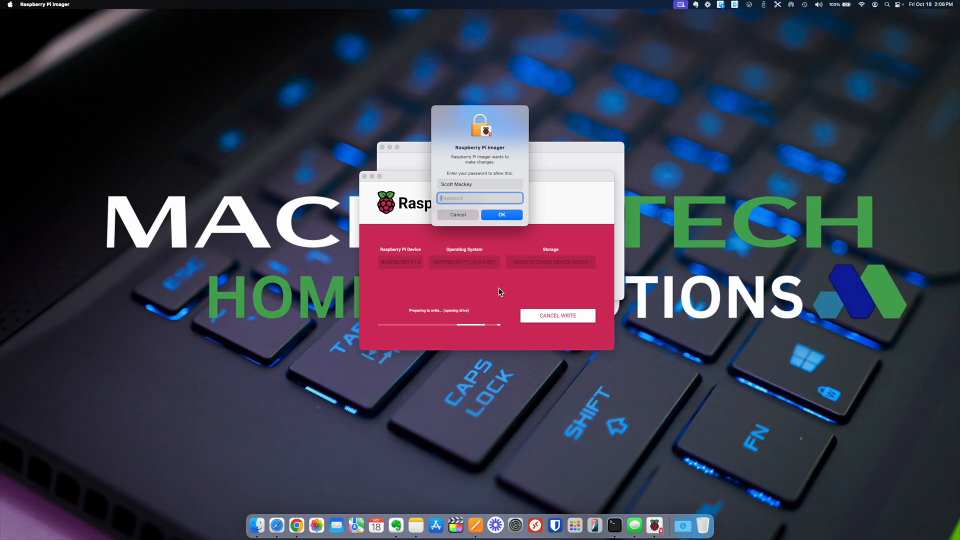
left_click(501, 214)
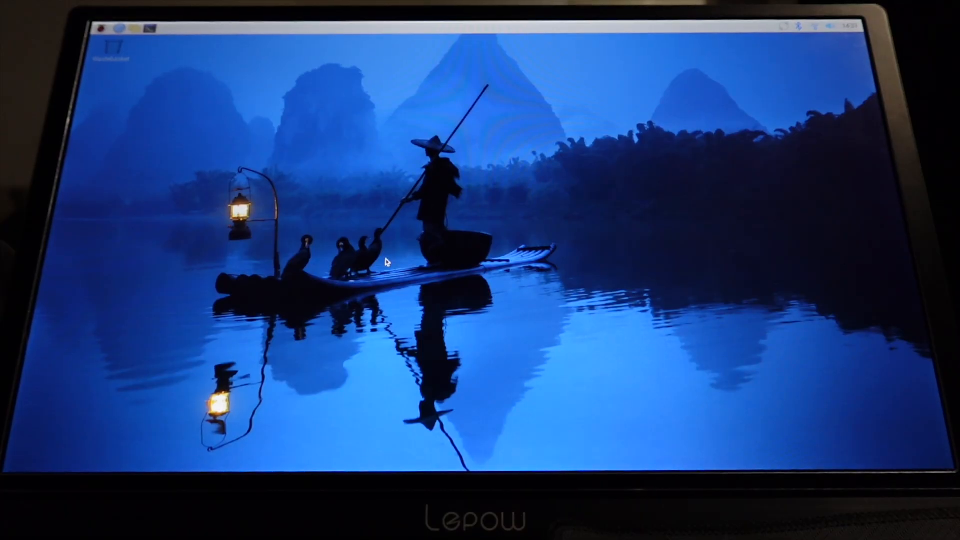
mouse_move(691, 80)
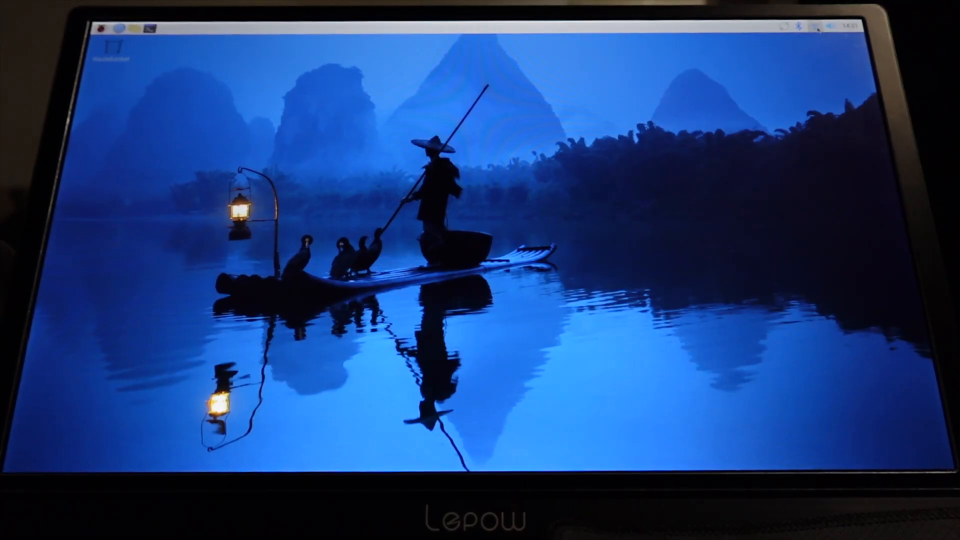
left_click(816, 28)
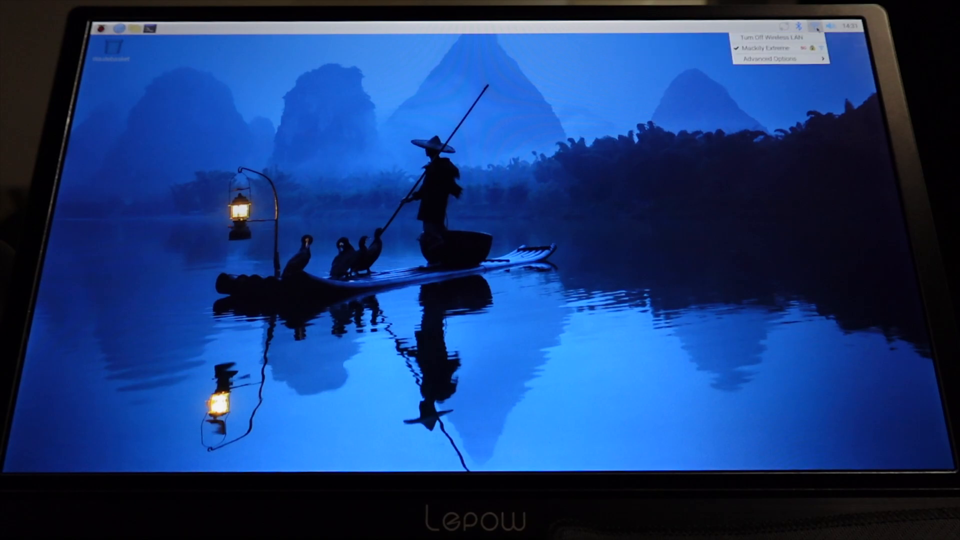
left_click(817, 26)
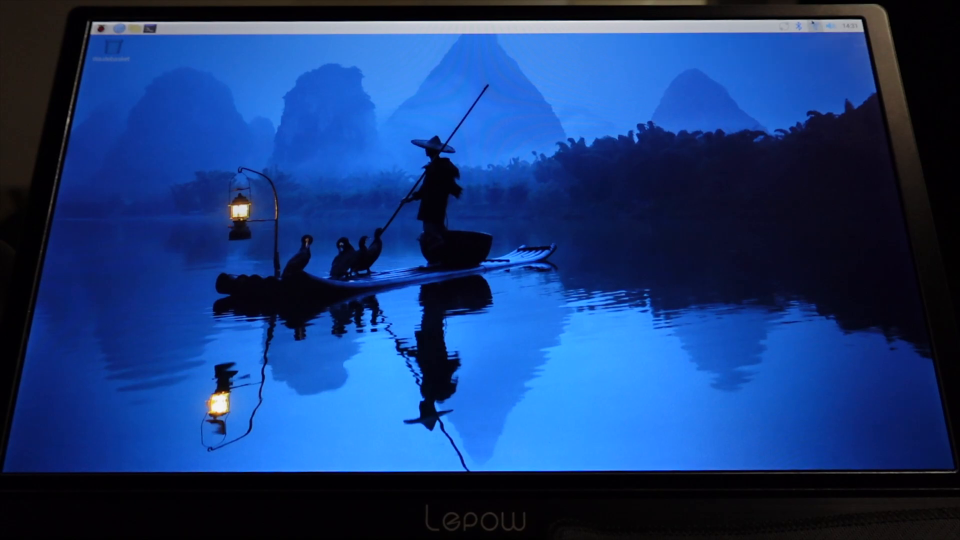
mouse_move(804, 24)
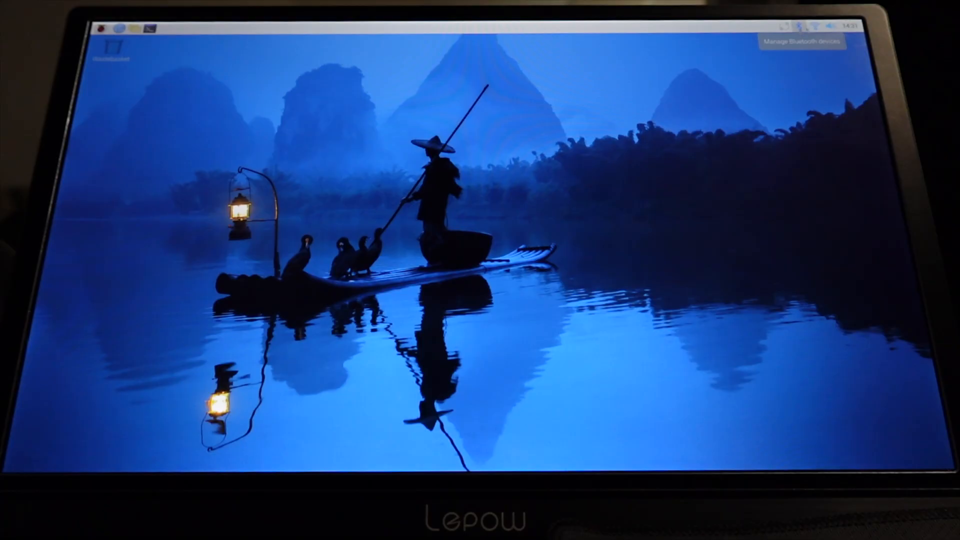
mouse_move(801, 24)
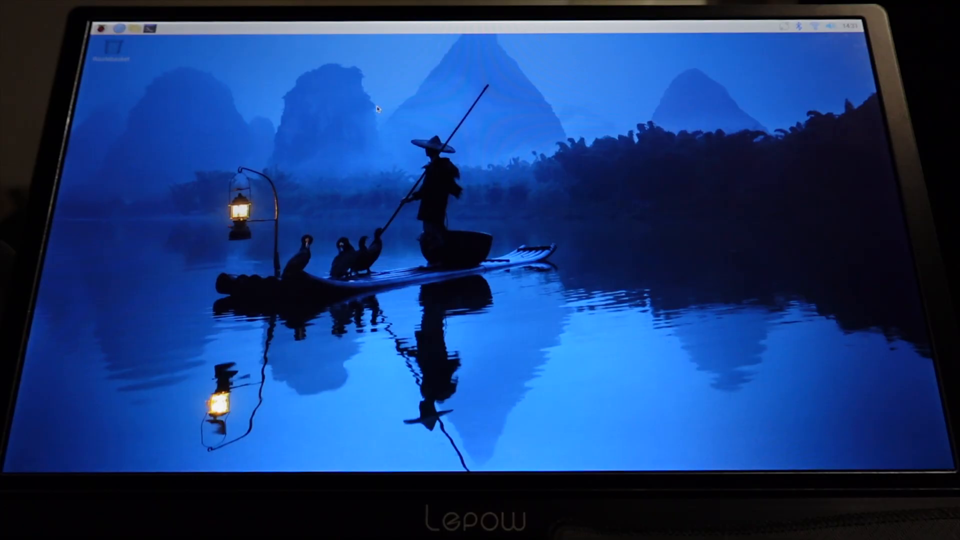
mouse_move(193, 130)
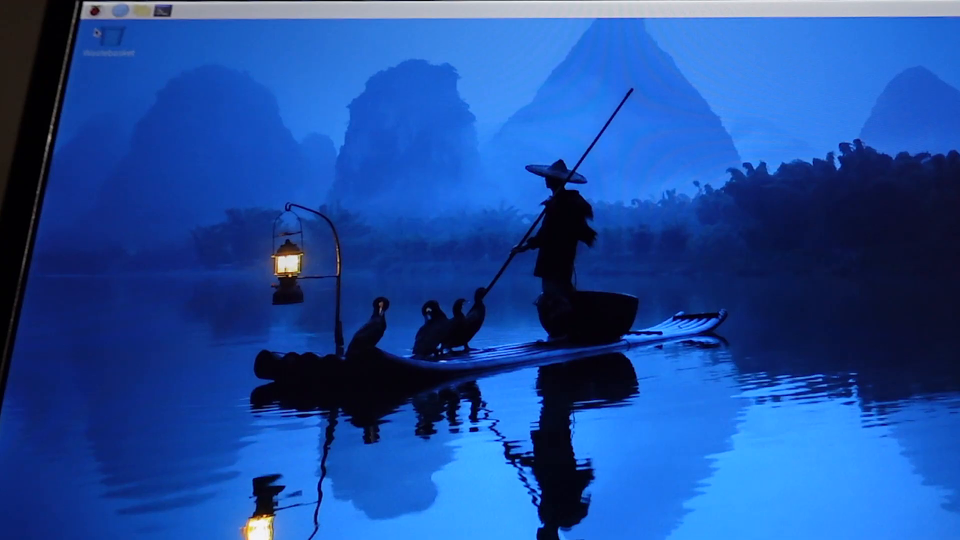
mouse_move(89, 10)
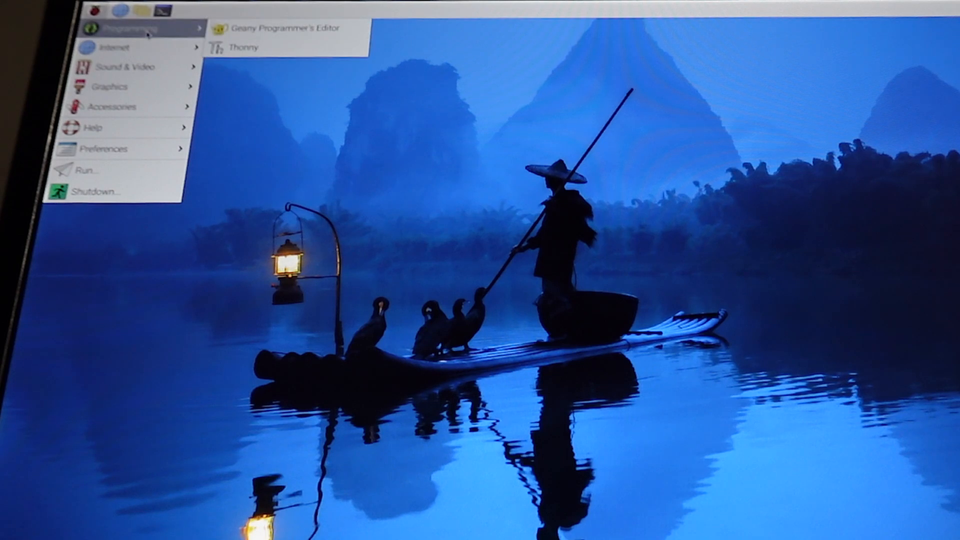
mouse_move(244, 55)
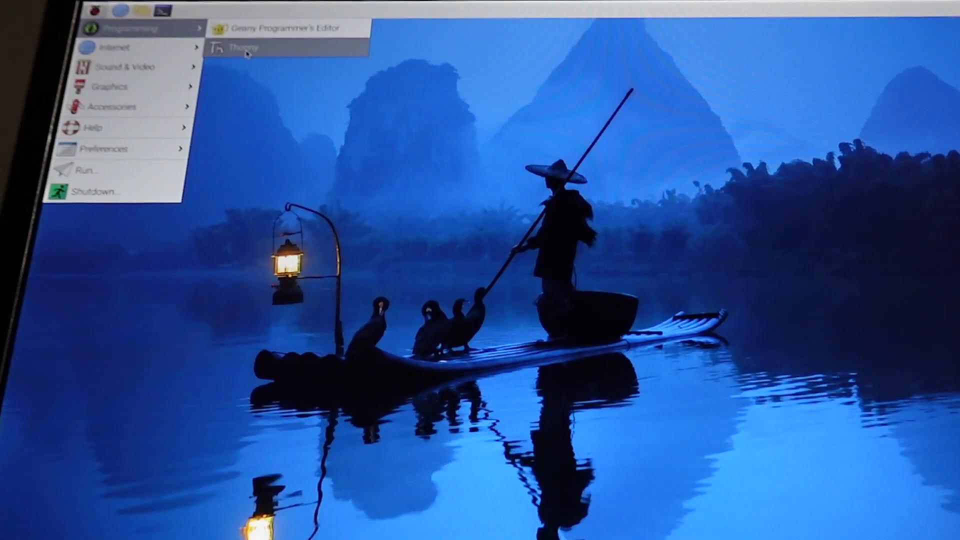
mouse_move(276, 28)
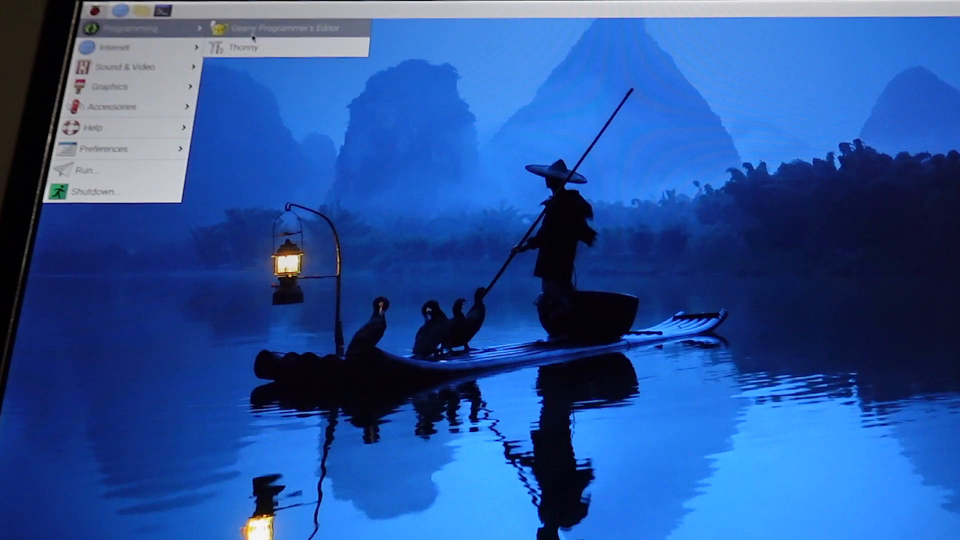
mouse_move(257, 47)
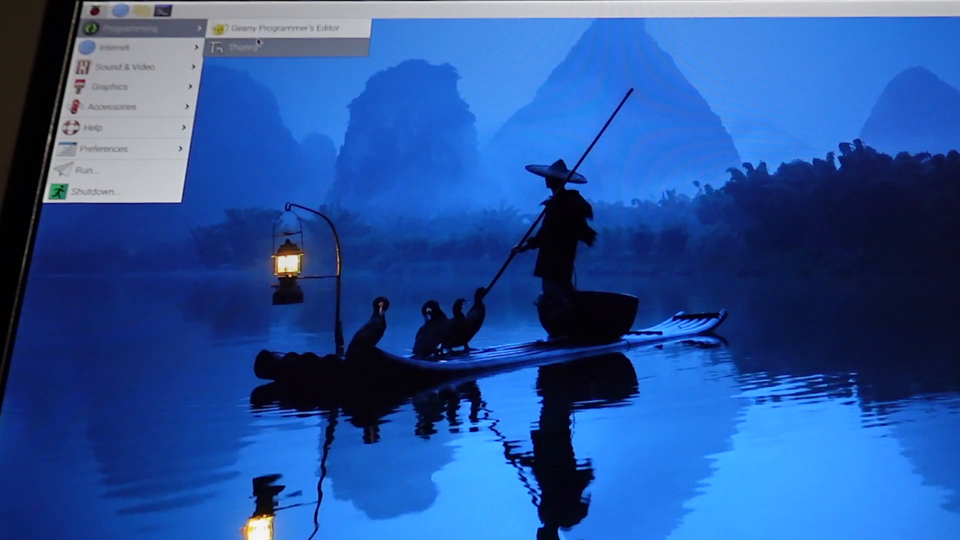
mouse_move(122, 48)
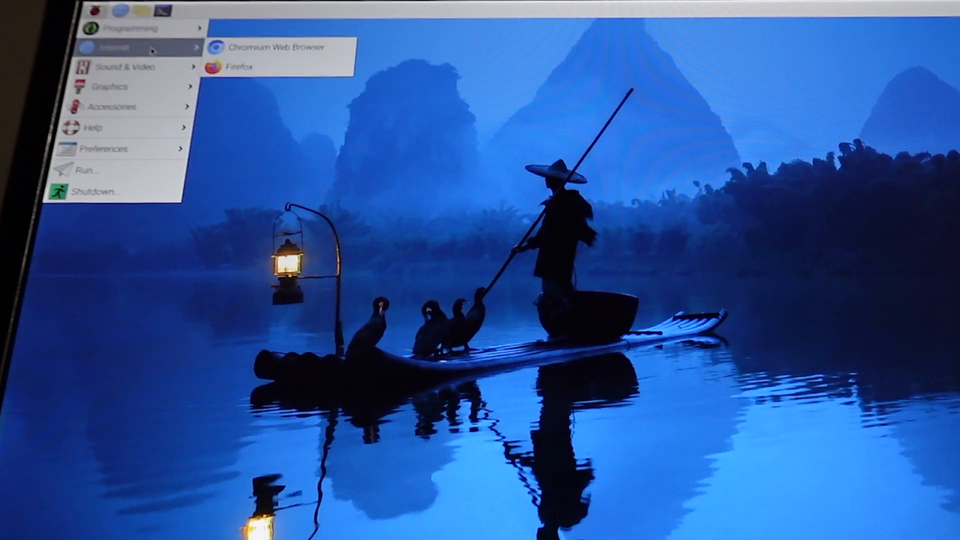
mouse_move(276, 47)
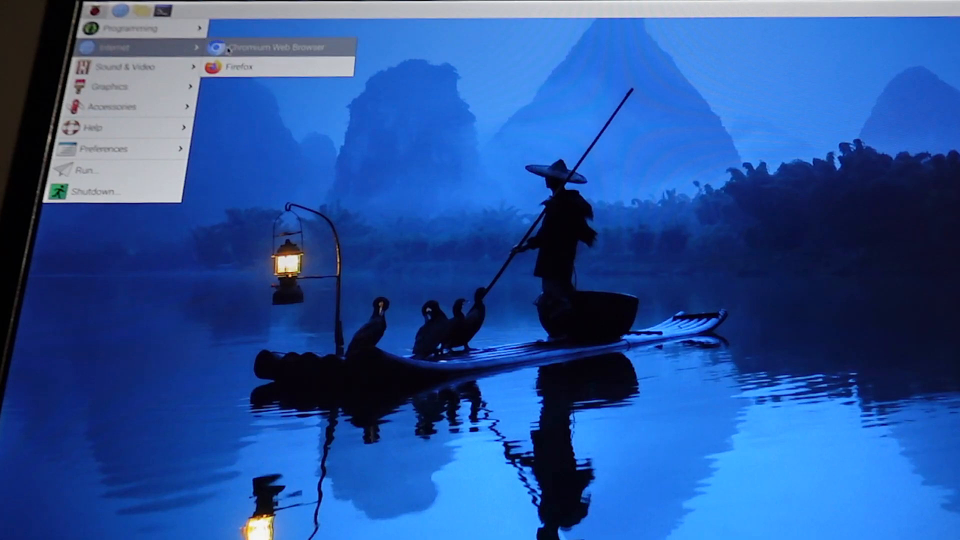
mouse_move(239, 66)
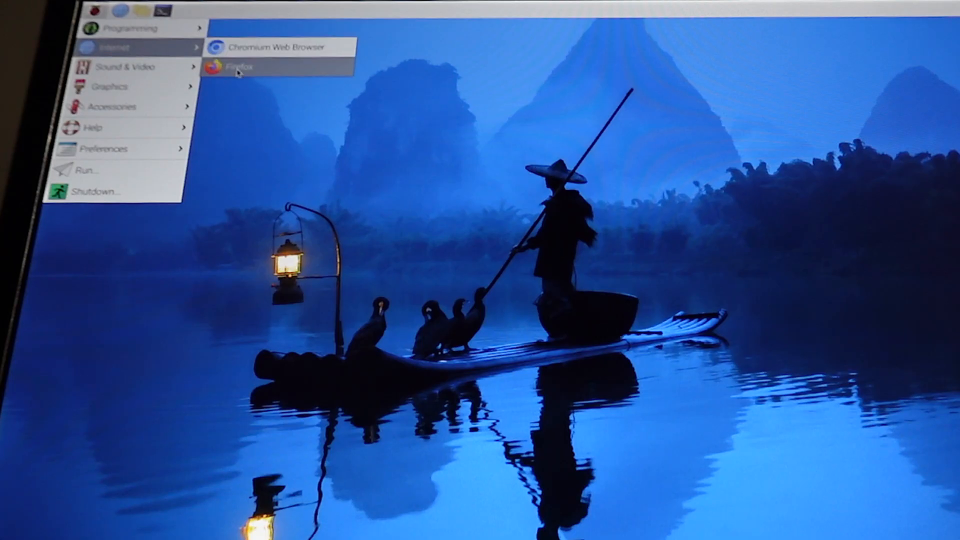
mouse_move(122, 66)
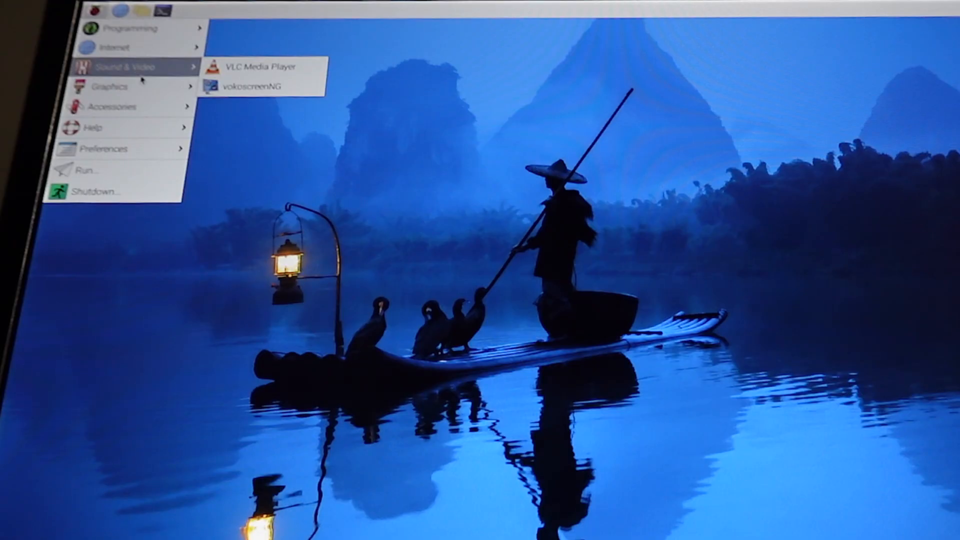
mouse_move(110, 127)
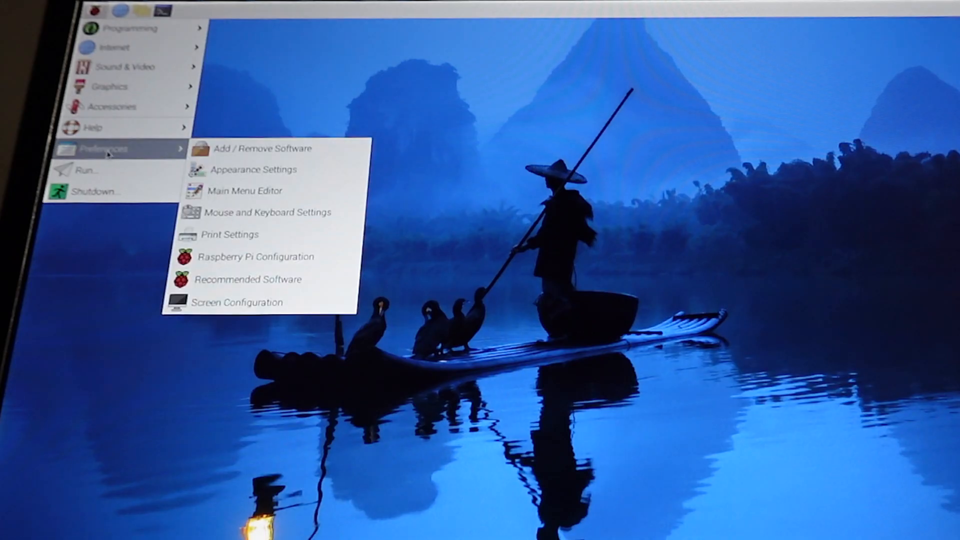
mouse_move(263, 147)
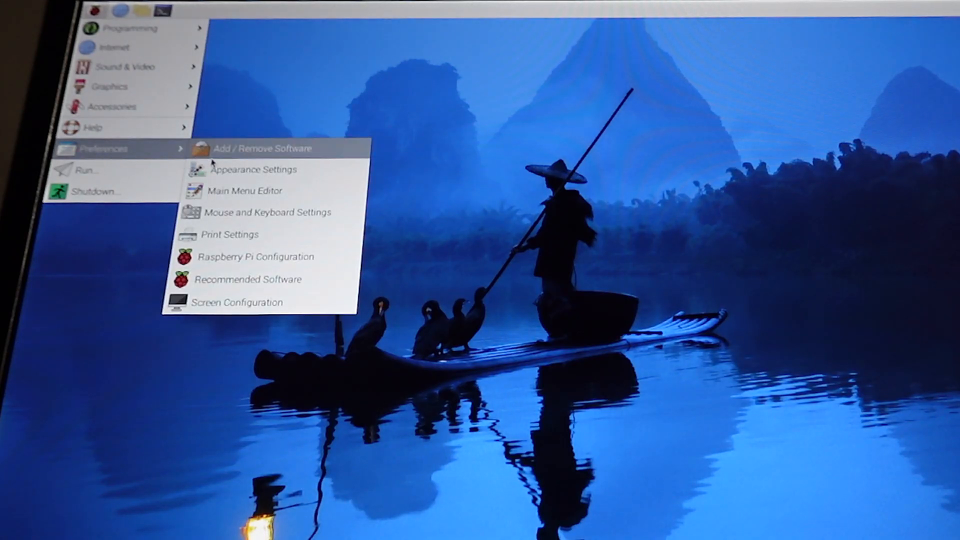
mouse_move(230, 234)
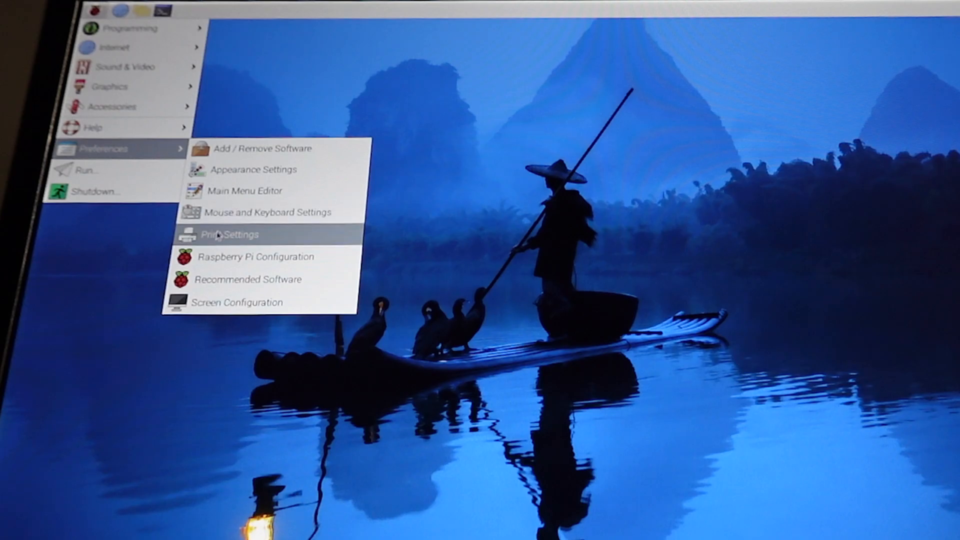
Browse the Games, Office and Programming categories, scrolling the Programming list past Thonny to Visual Studio Code
left_click(247, 279)
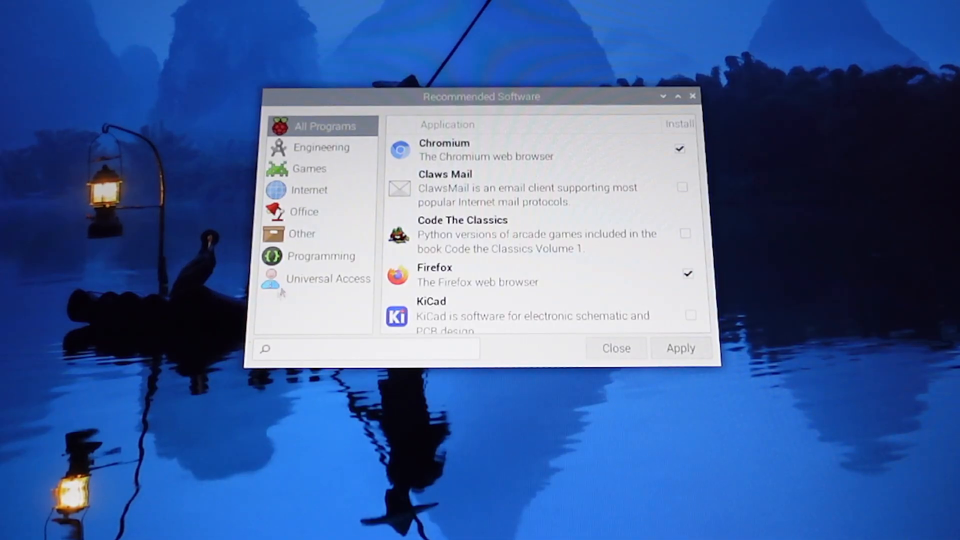
mouse_move(361, 126)
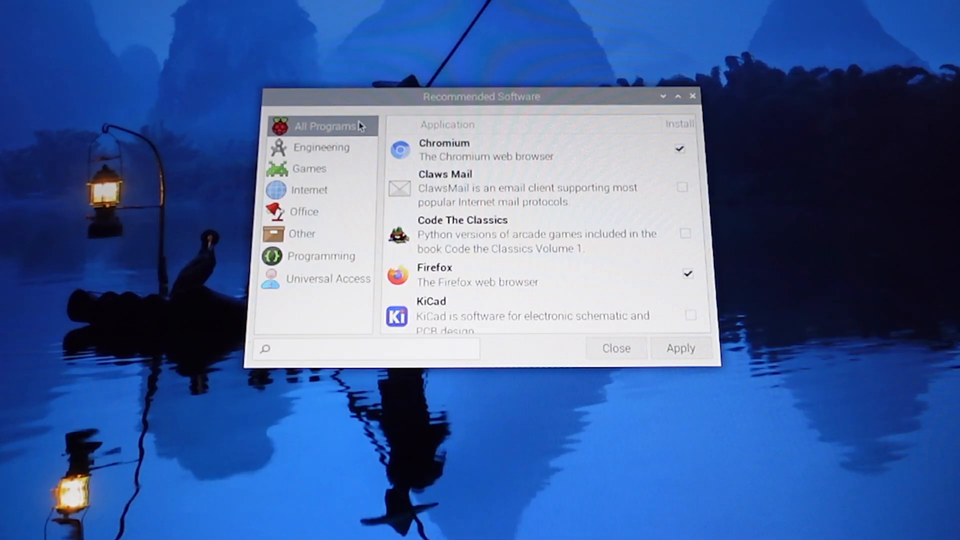
mouse_move(323, 178)
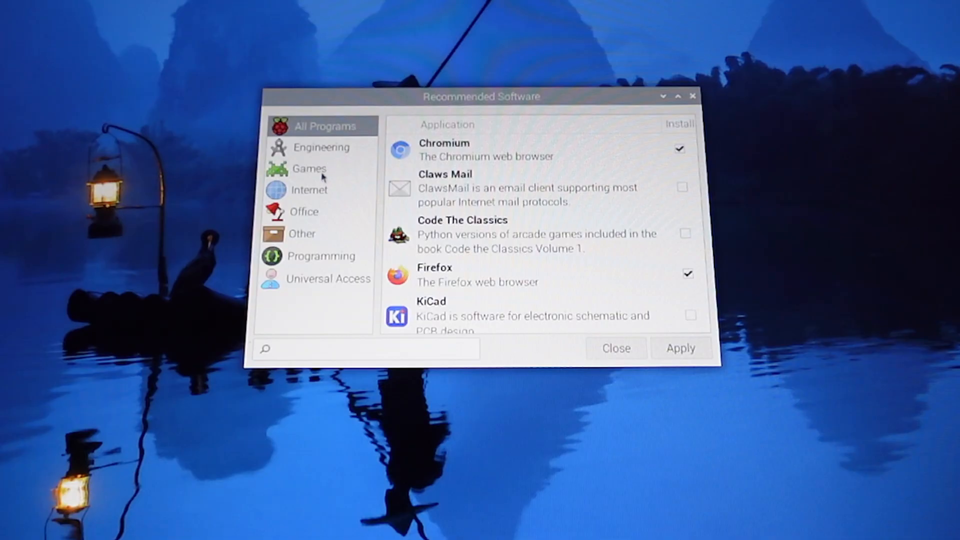
left_click(309, 168)
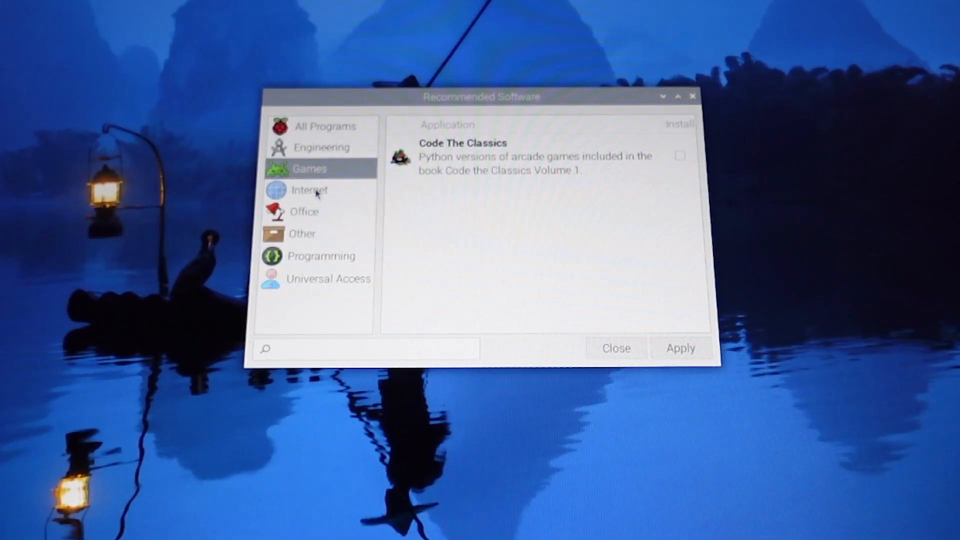
left_click(304, 211)
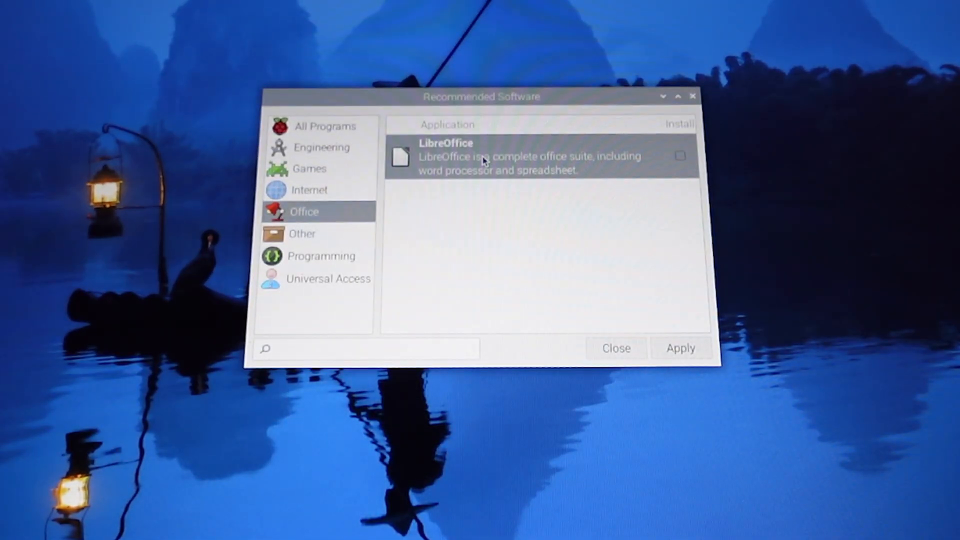
left_click(321, 256)
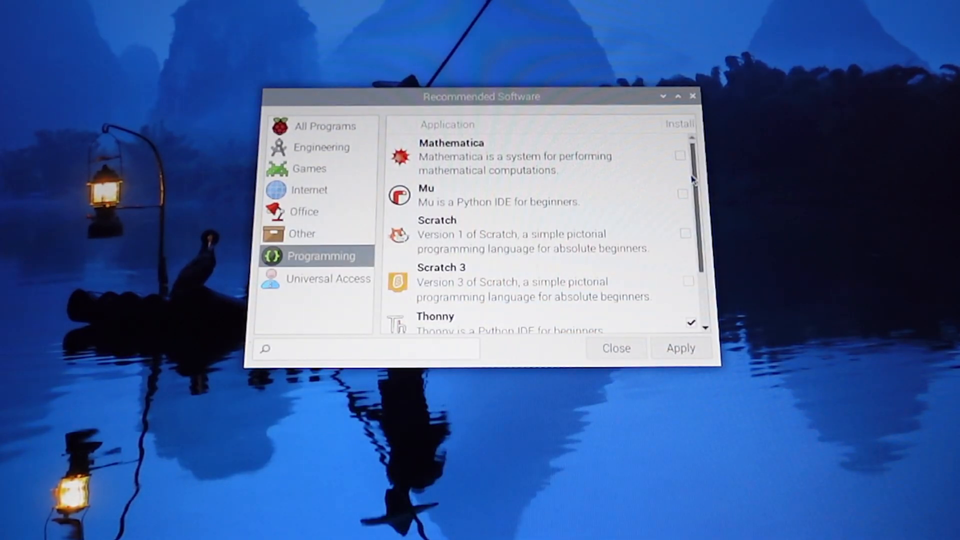
scroll("down", 3)
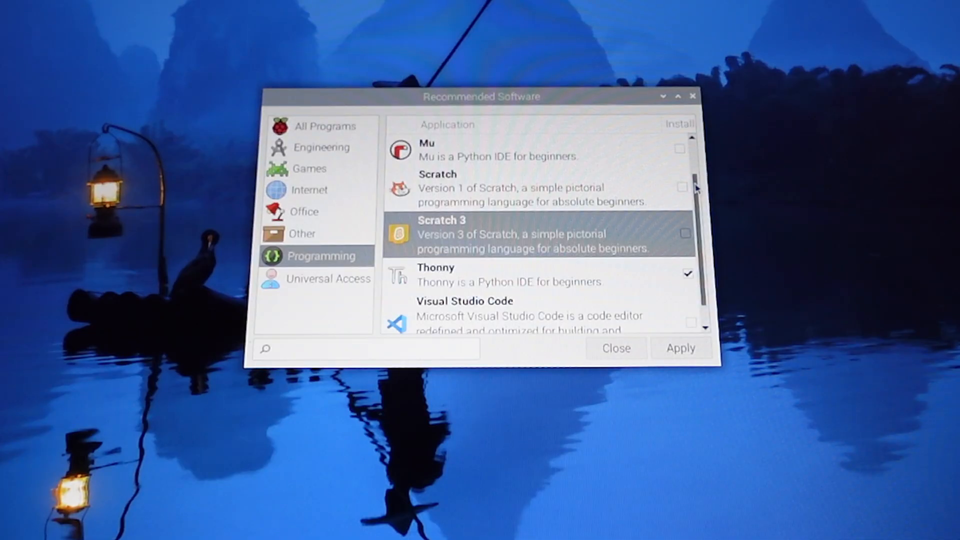
scroll("down", 3)
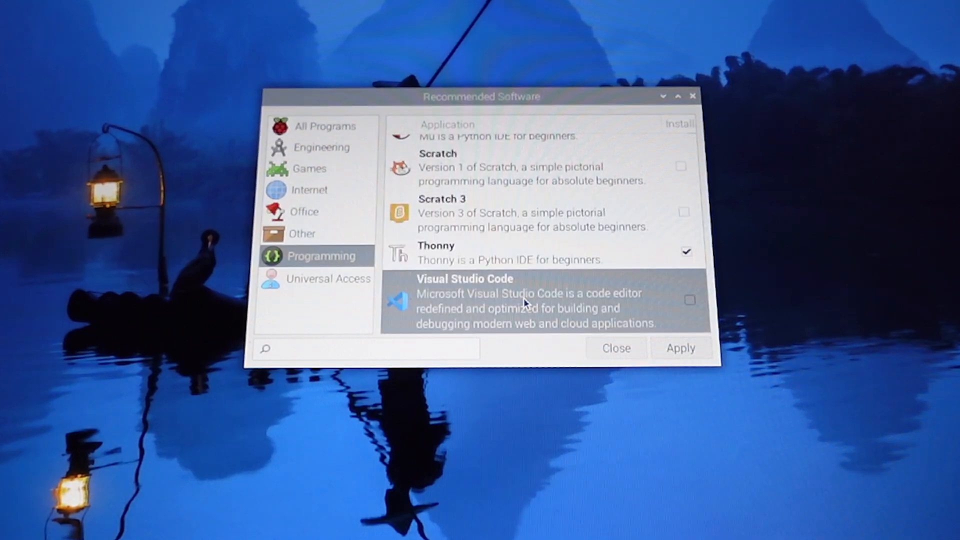
mouse_move(525, 304)
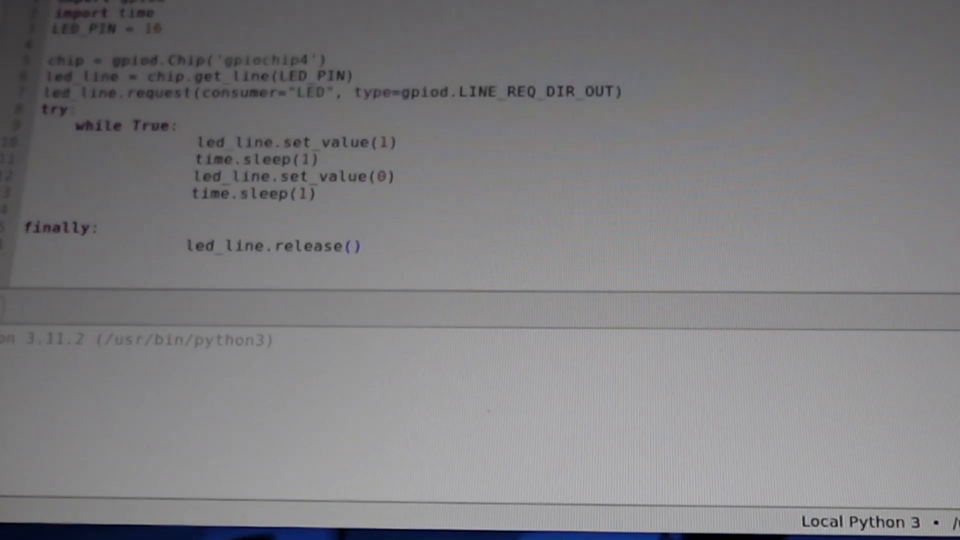
mouse_move(490, 47)
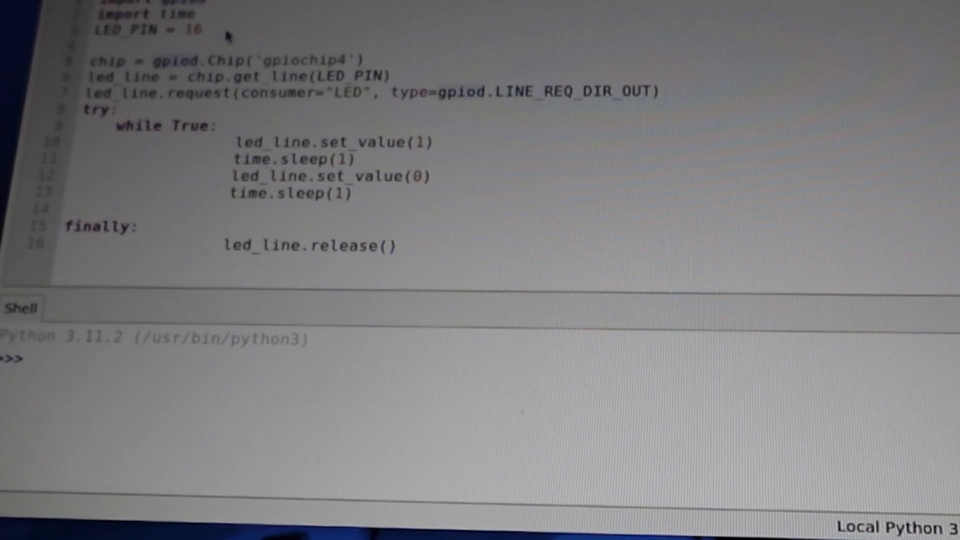
left_click(120, 110)
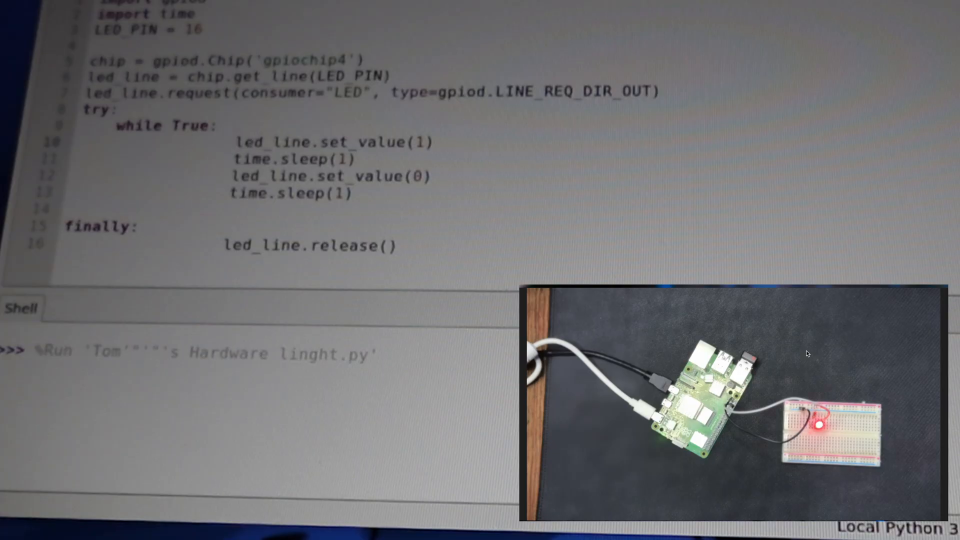
Run the LED blink script with Run (F5) so the red LED lights
left_click(190, 141)
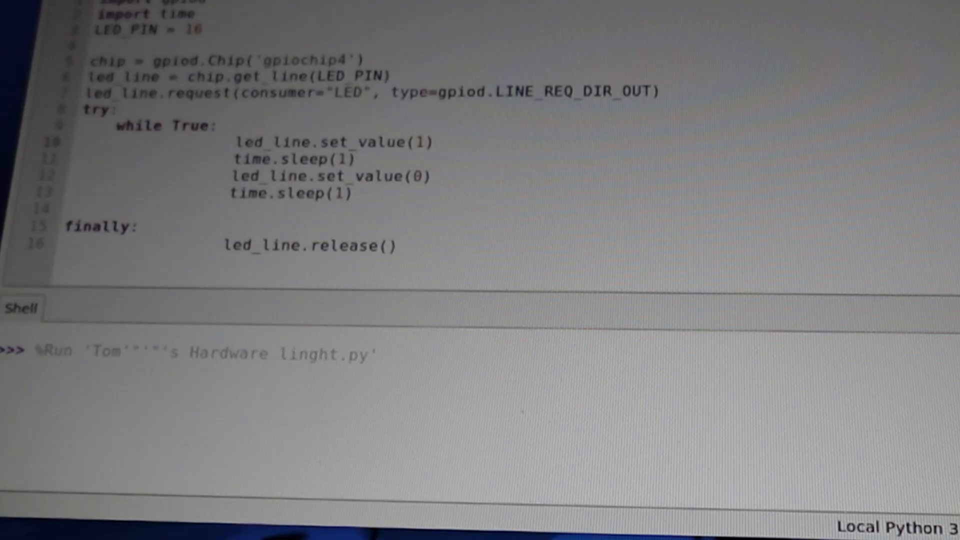
left_click(187, 141)
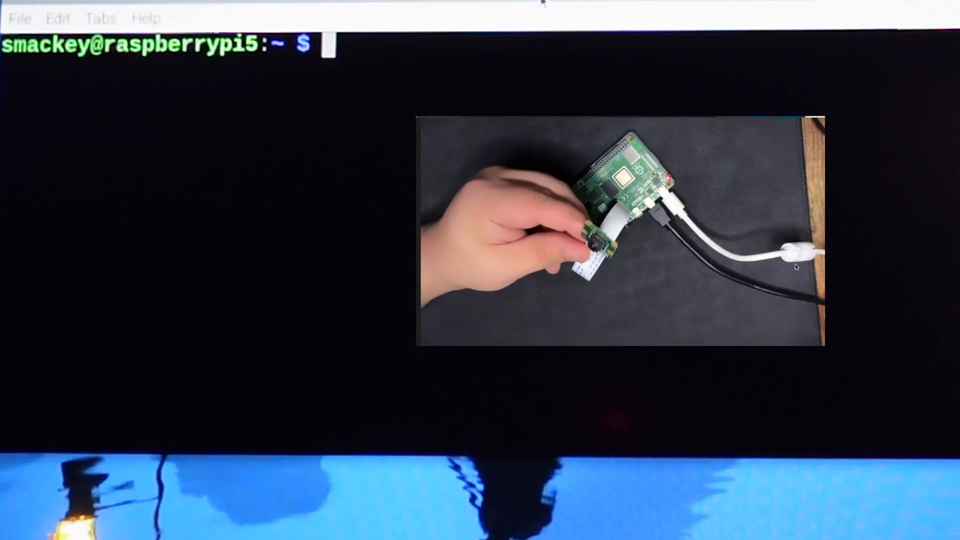
Enter the rpicam-jpeg -output mackeytech1.jpg capture command at the prompt without running it
type("rpi")
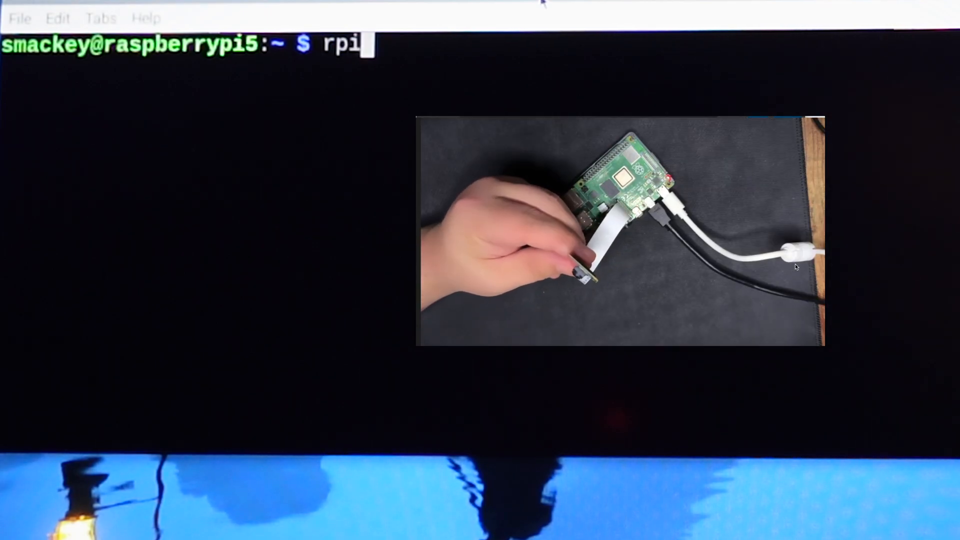
type("cam")
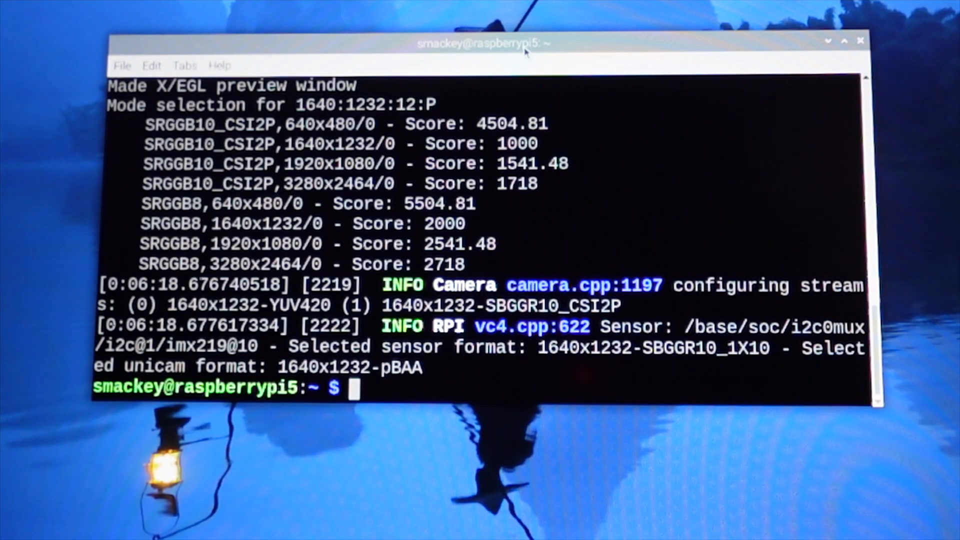
type("r")
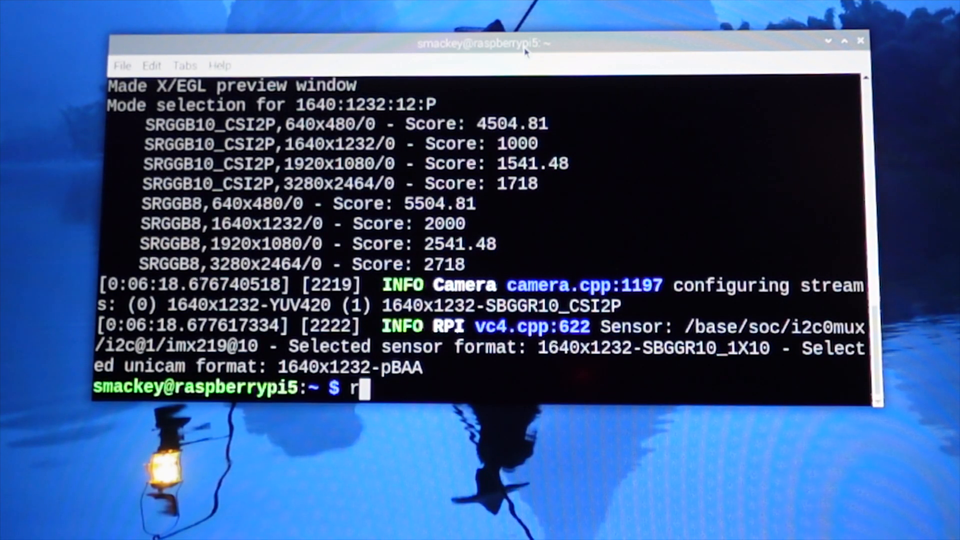
type("picam-")
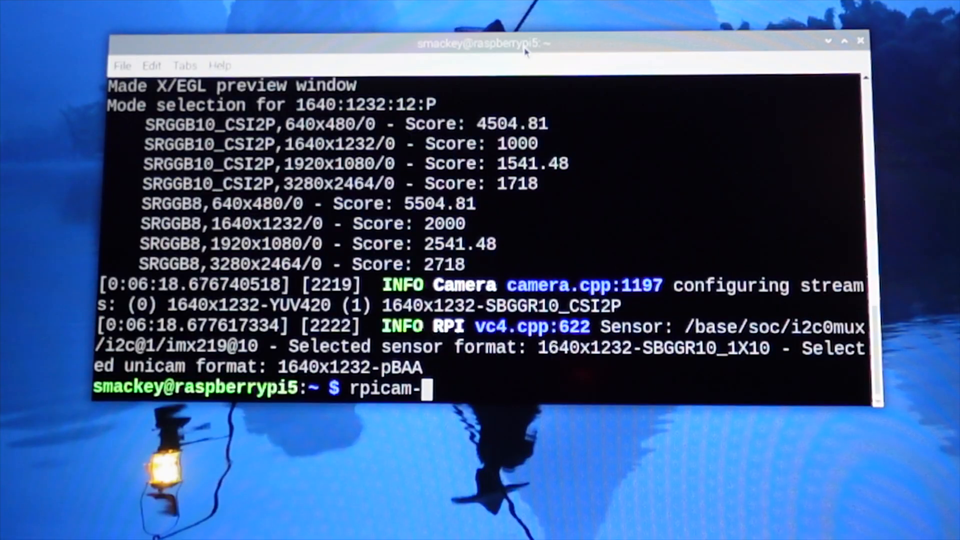
type("jpeg")
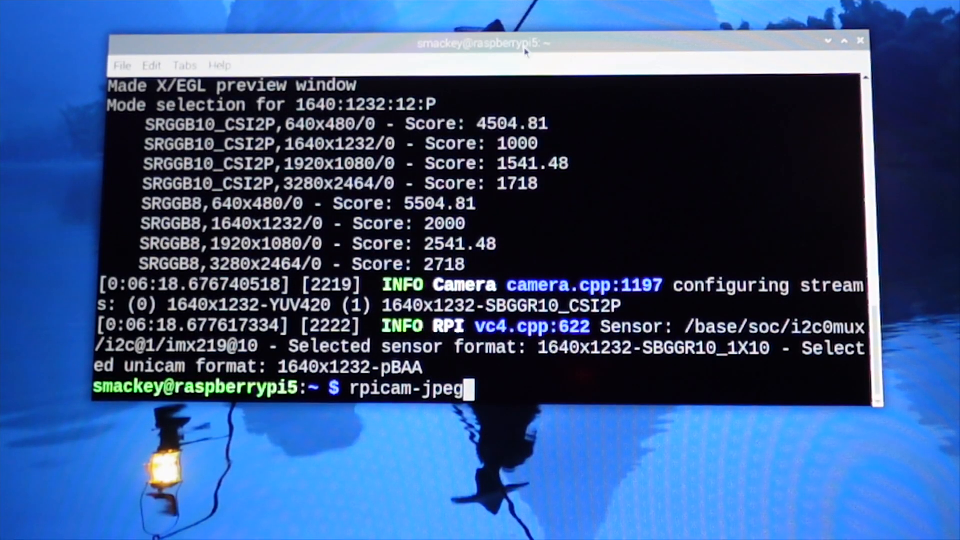
type("-output mackey")
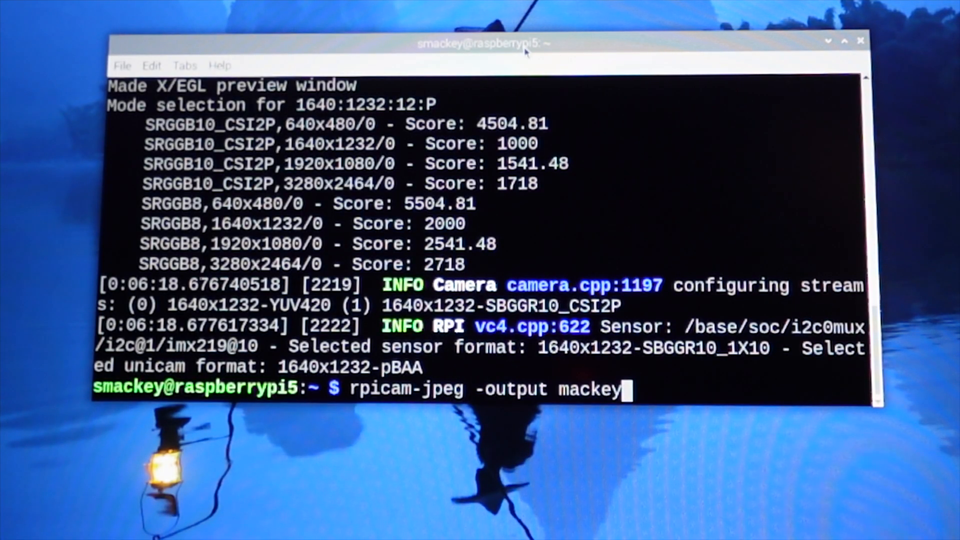
type("tech1.j")
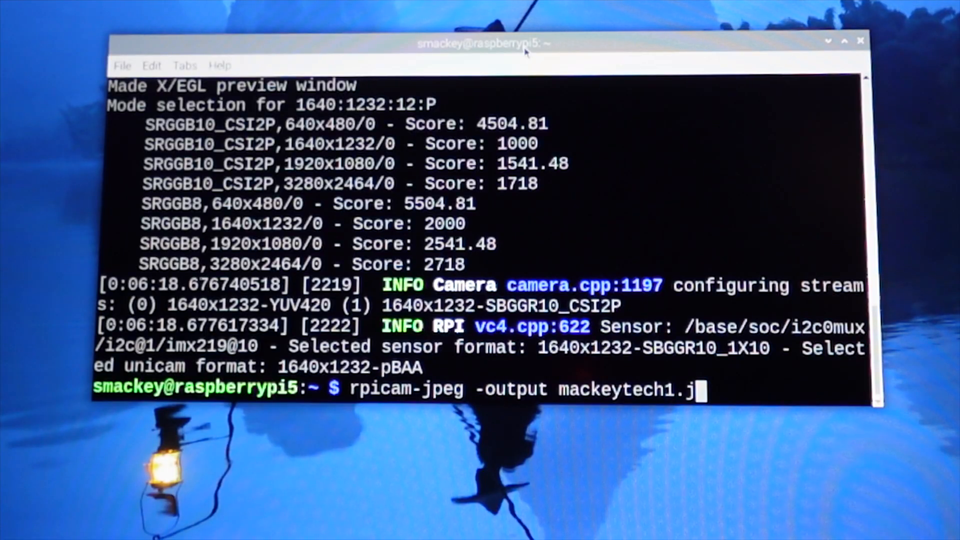